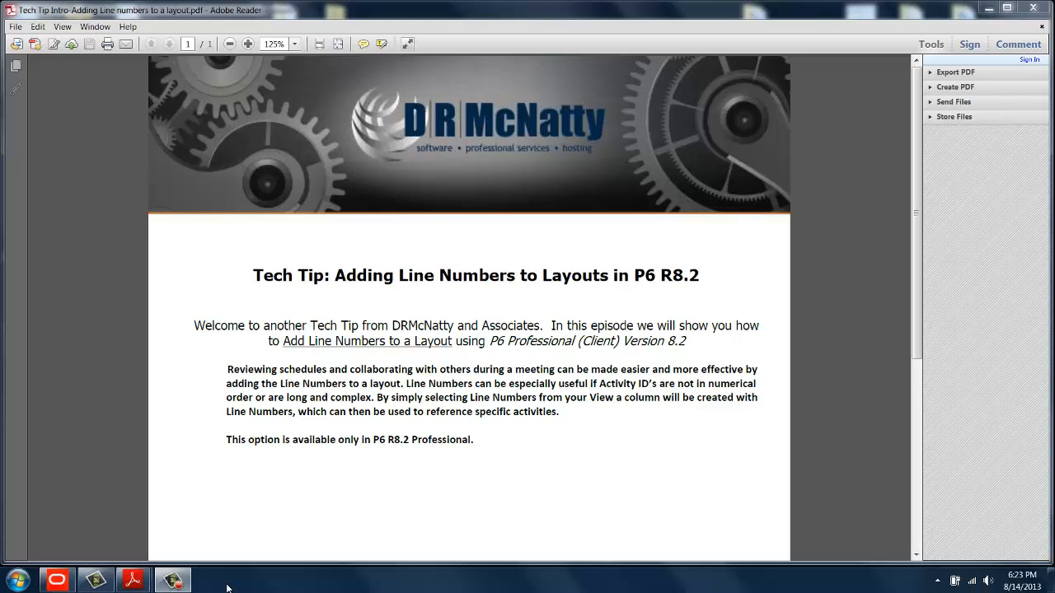
Bring P6 forward and show the View menu's Line Numbers entry for BLDG-03 activities
click(173, 580)
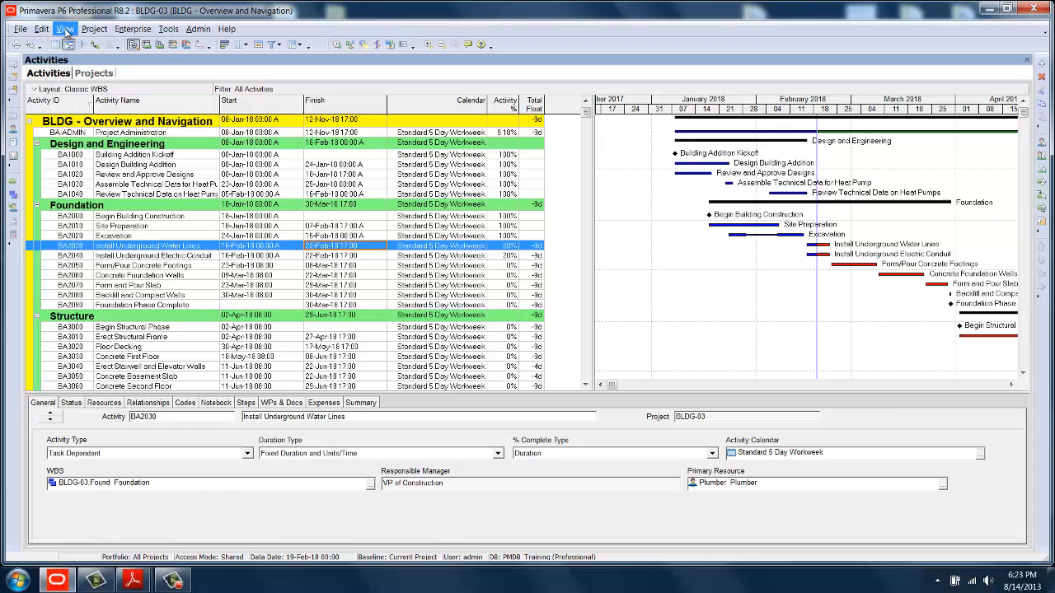
click(65, 29)
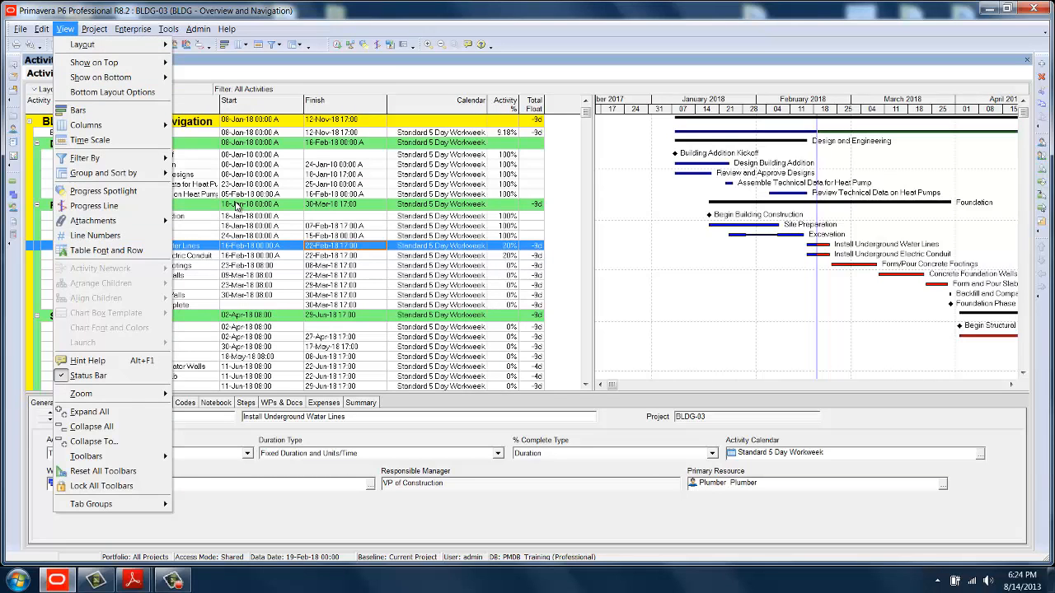
right_click(124, 245)
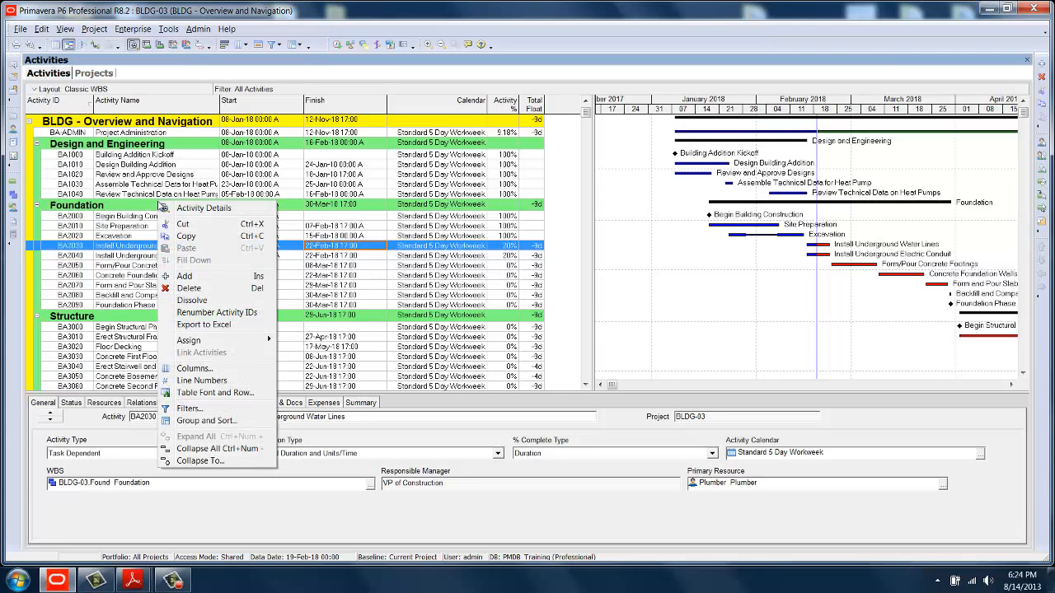
mouse_move(201, 353)
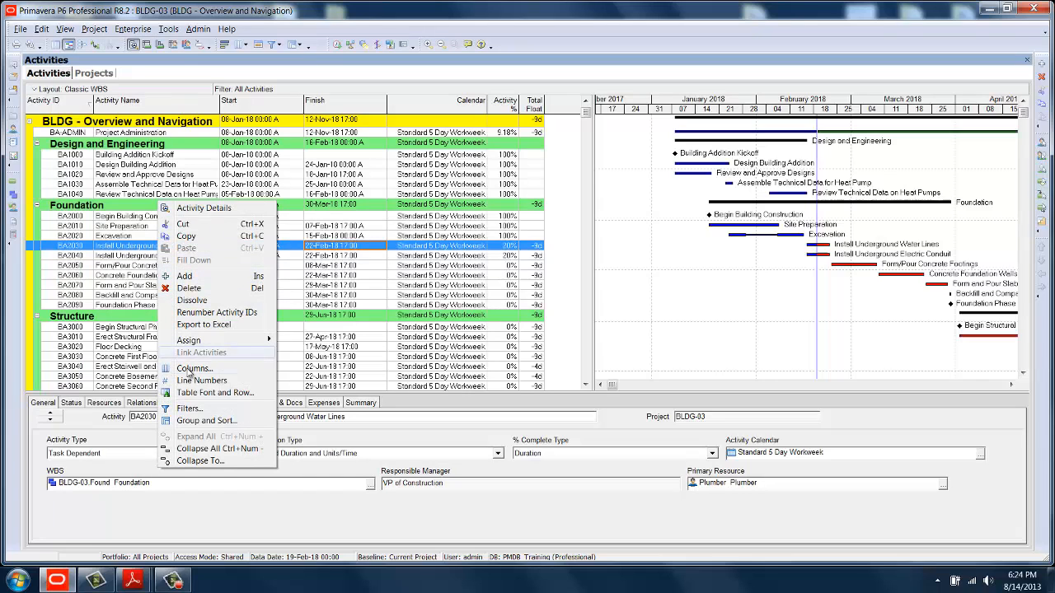
mouse_move(201, 379)
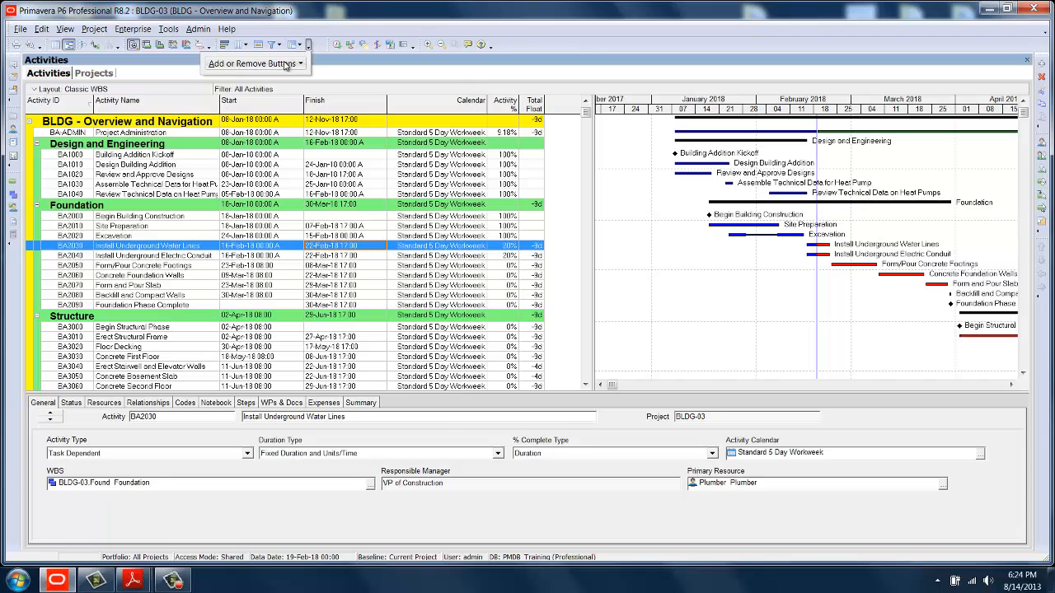
Add the Line Numbers toolbar button and turn on line numbering for the activities
click(256, 63)
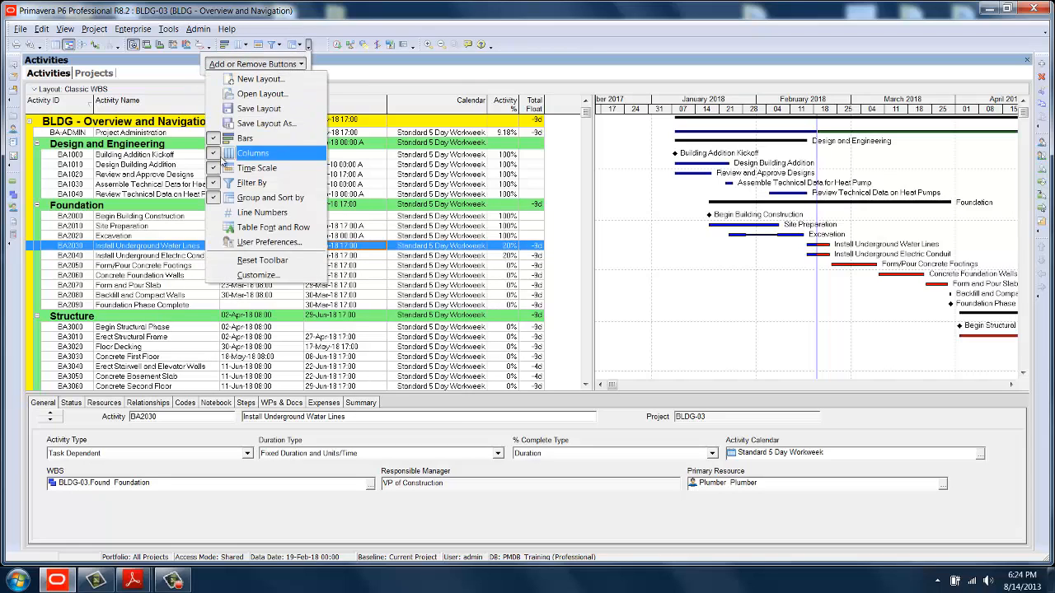
mouse_move(272, 198)
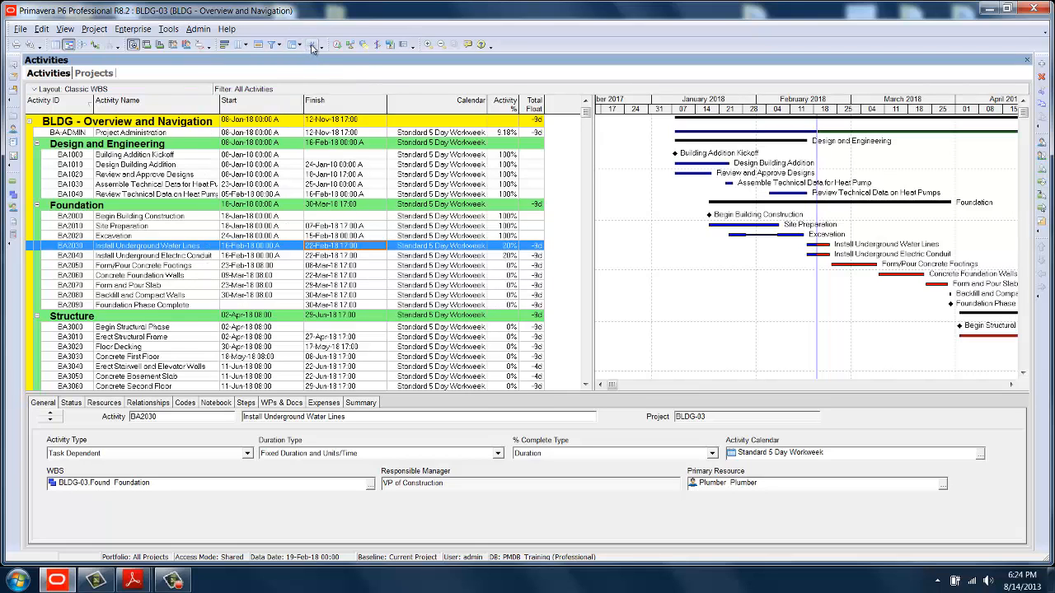
click(312, 45)
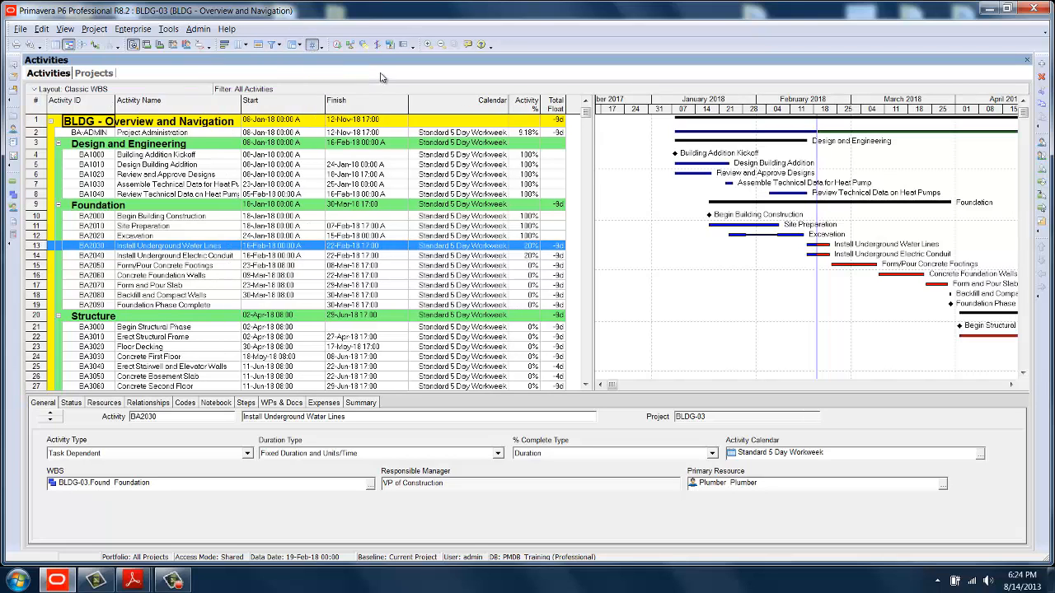